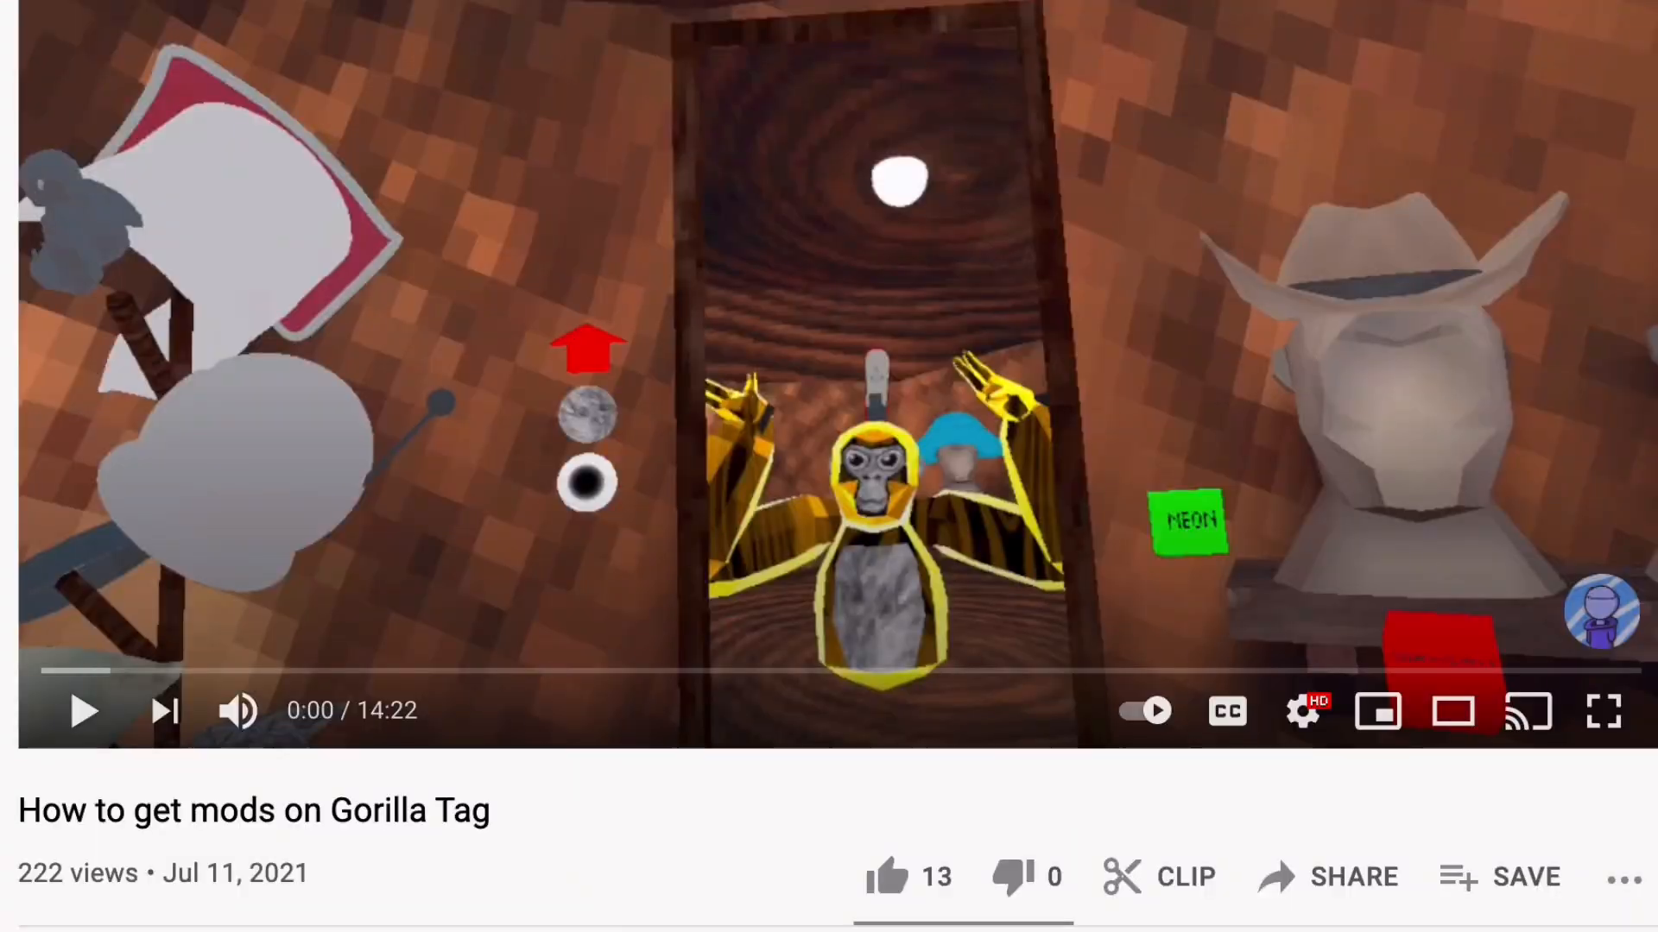
# Scroll below the Gorilla Tag mods video to the description with the QuestPatcher GitHub link
pyautogui.scroll(-3)
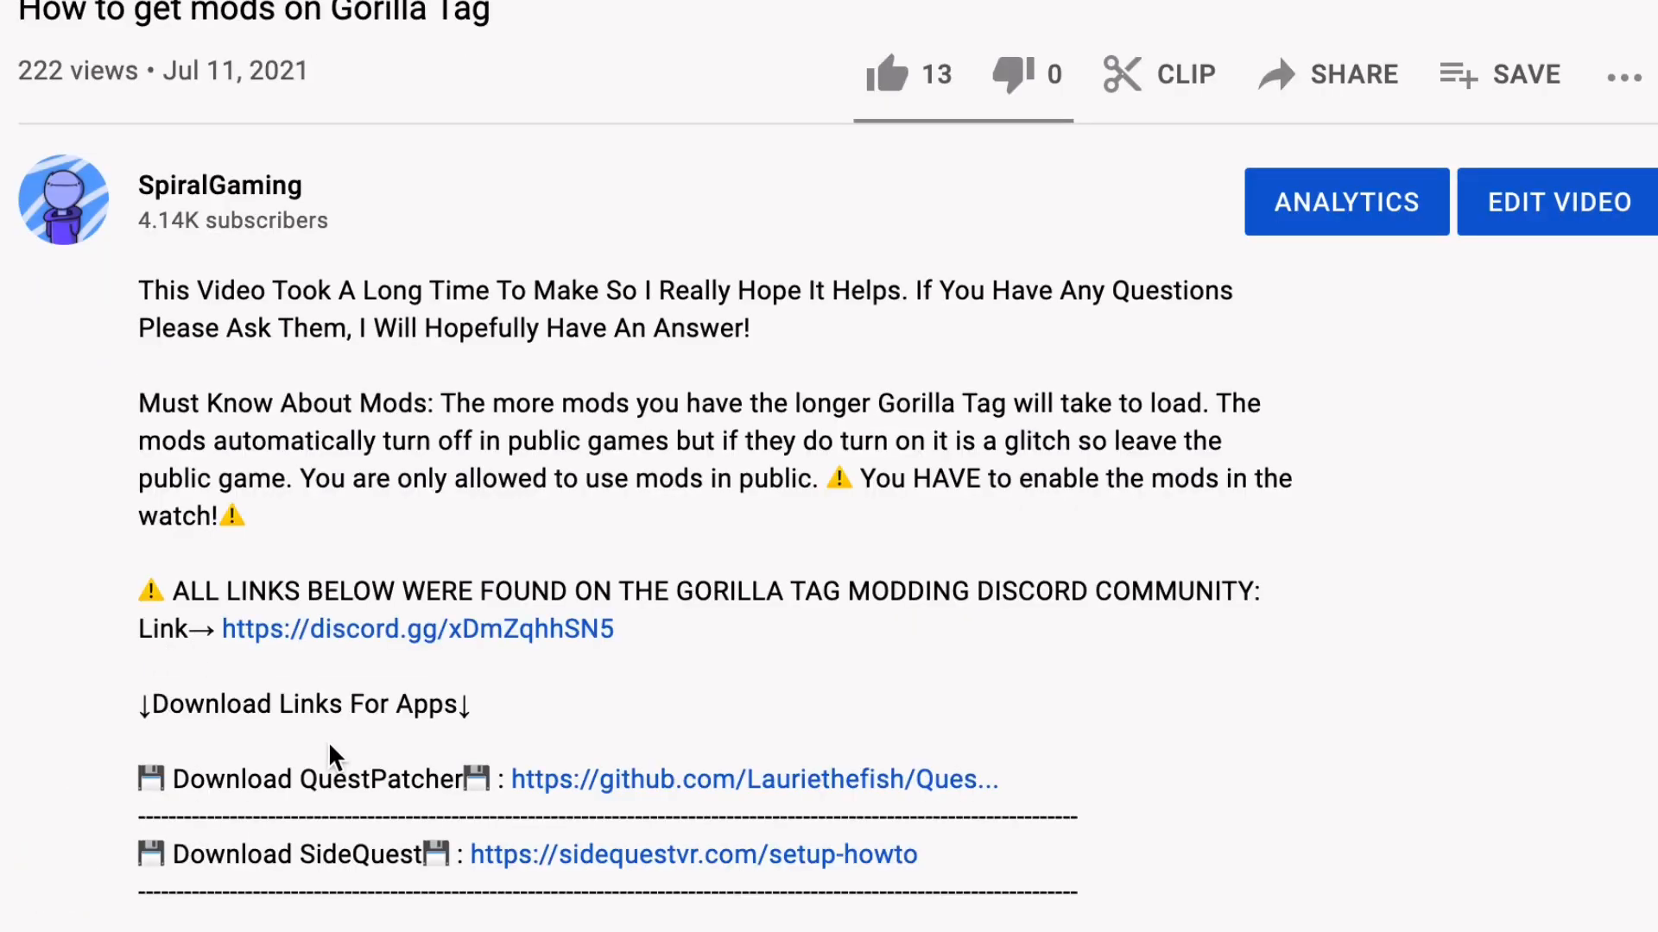
pyautogui.scroll(-3)
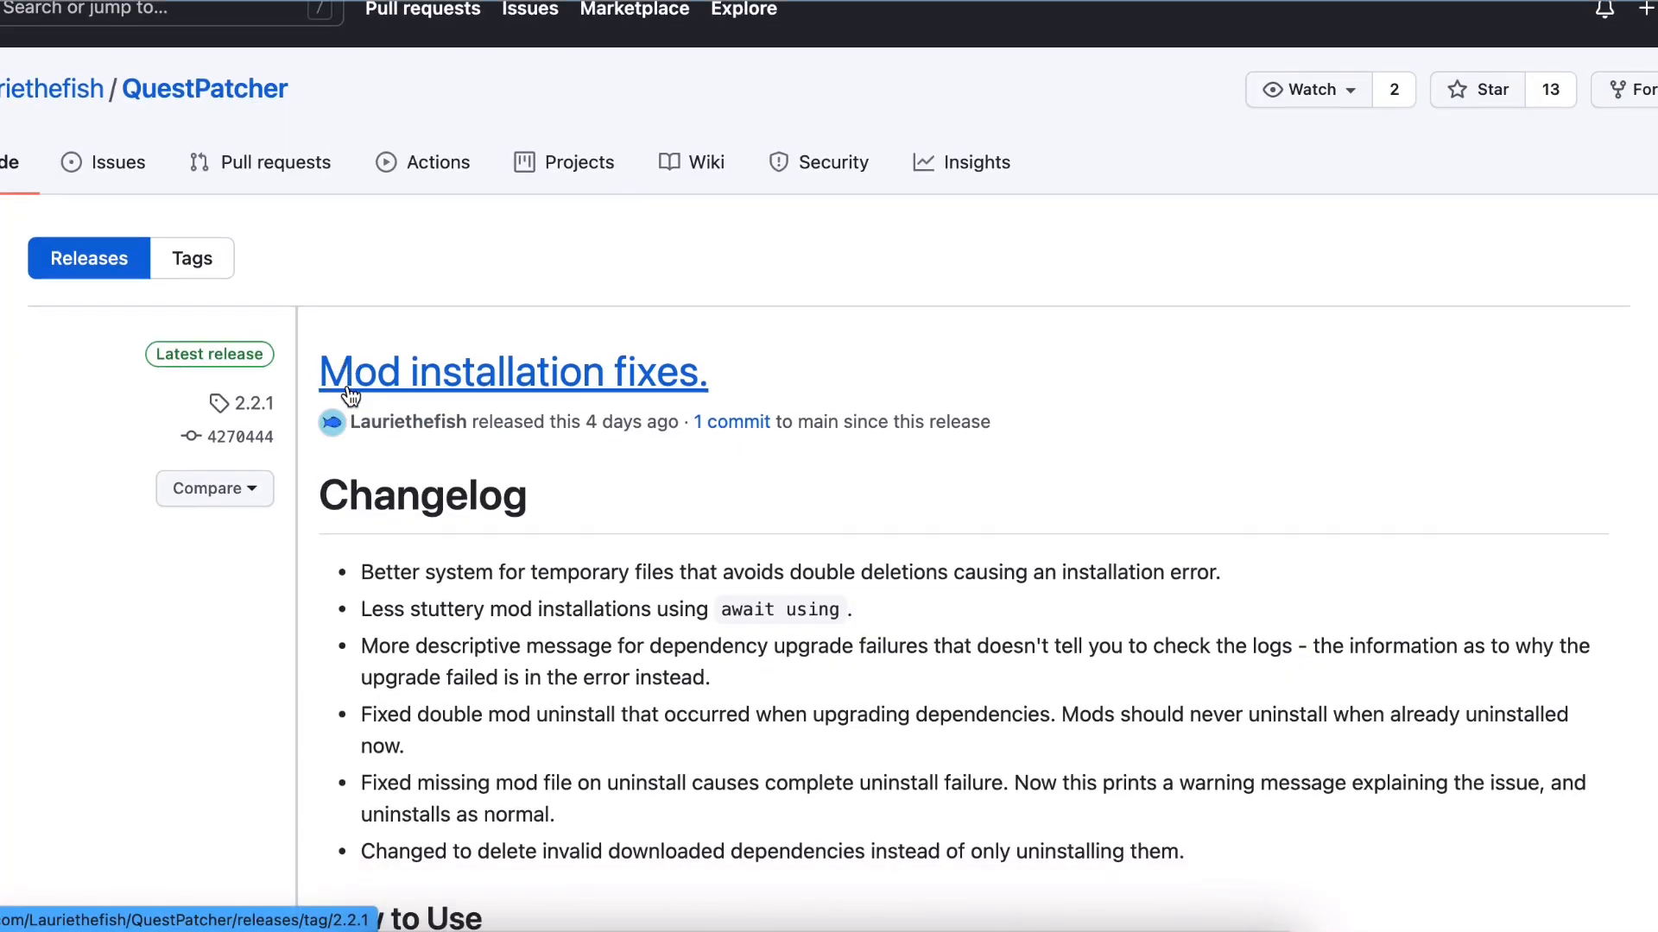
# Scroll the QuestPatcher releases page down to the Assets list showing QuestPatcher-windows.exe
pyautogui.scroll(-3)
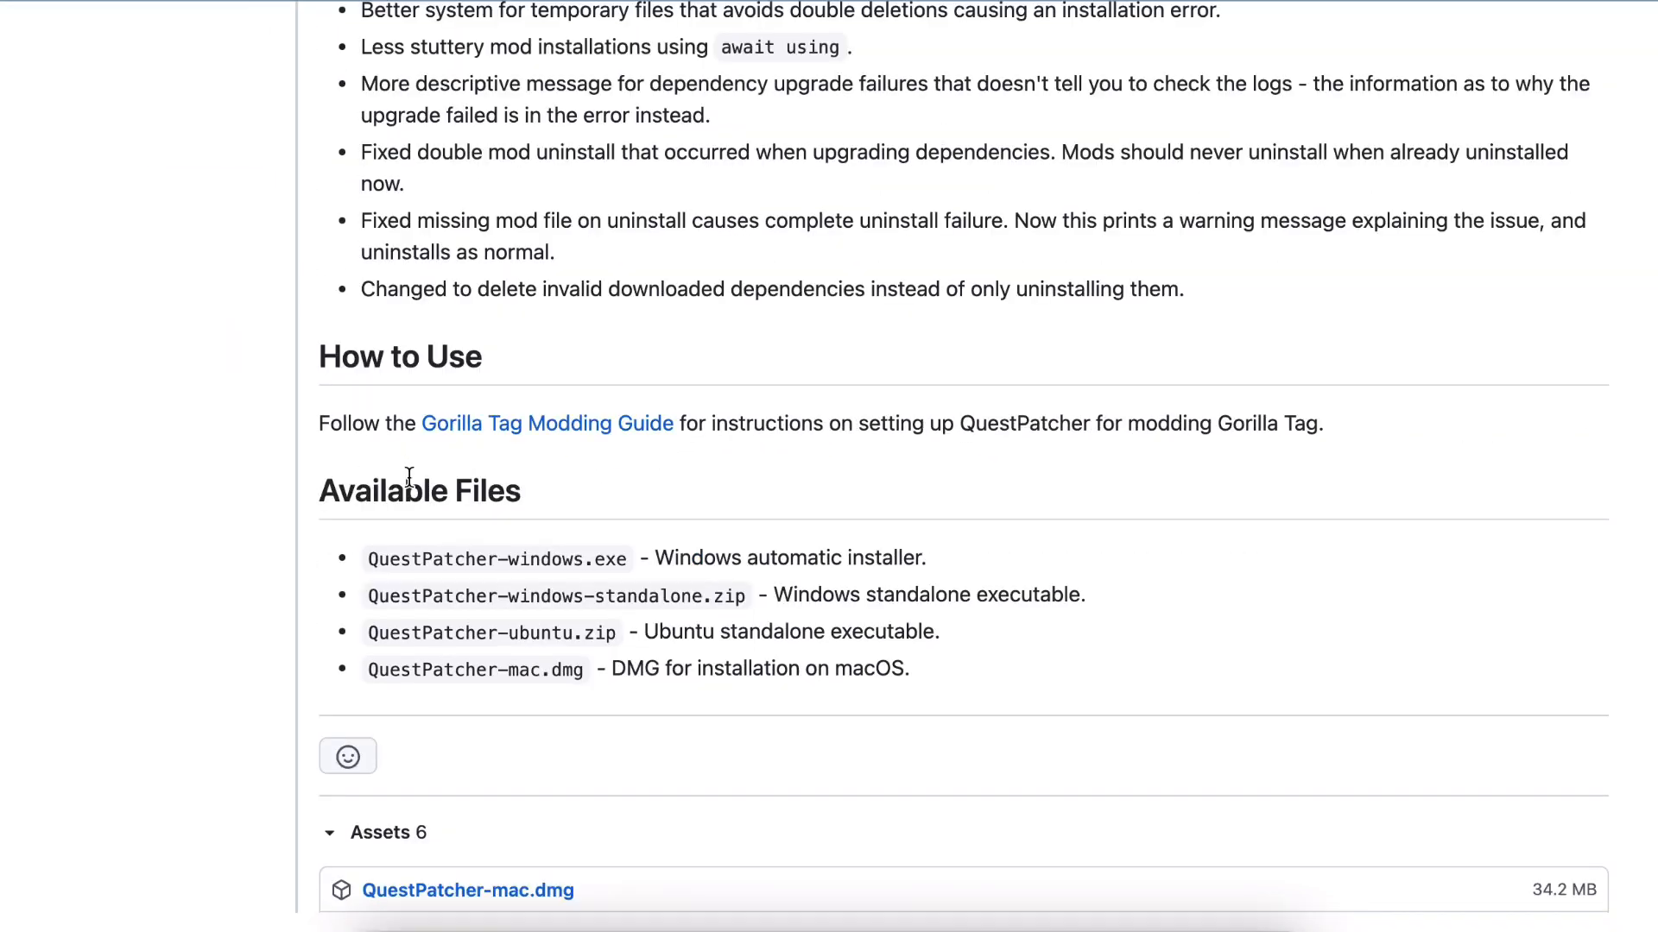
pyautogui.scroll(-3)
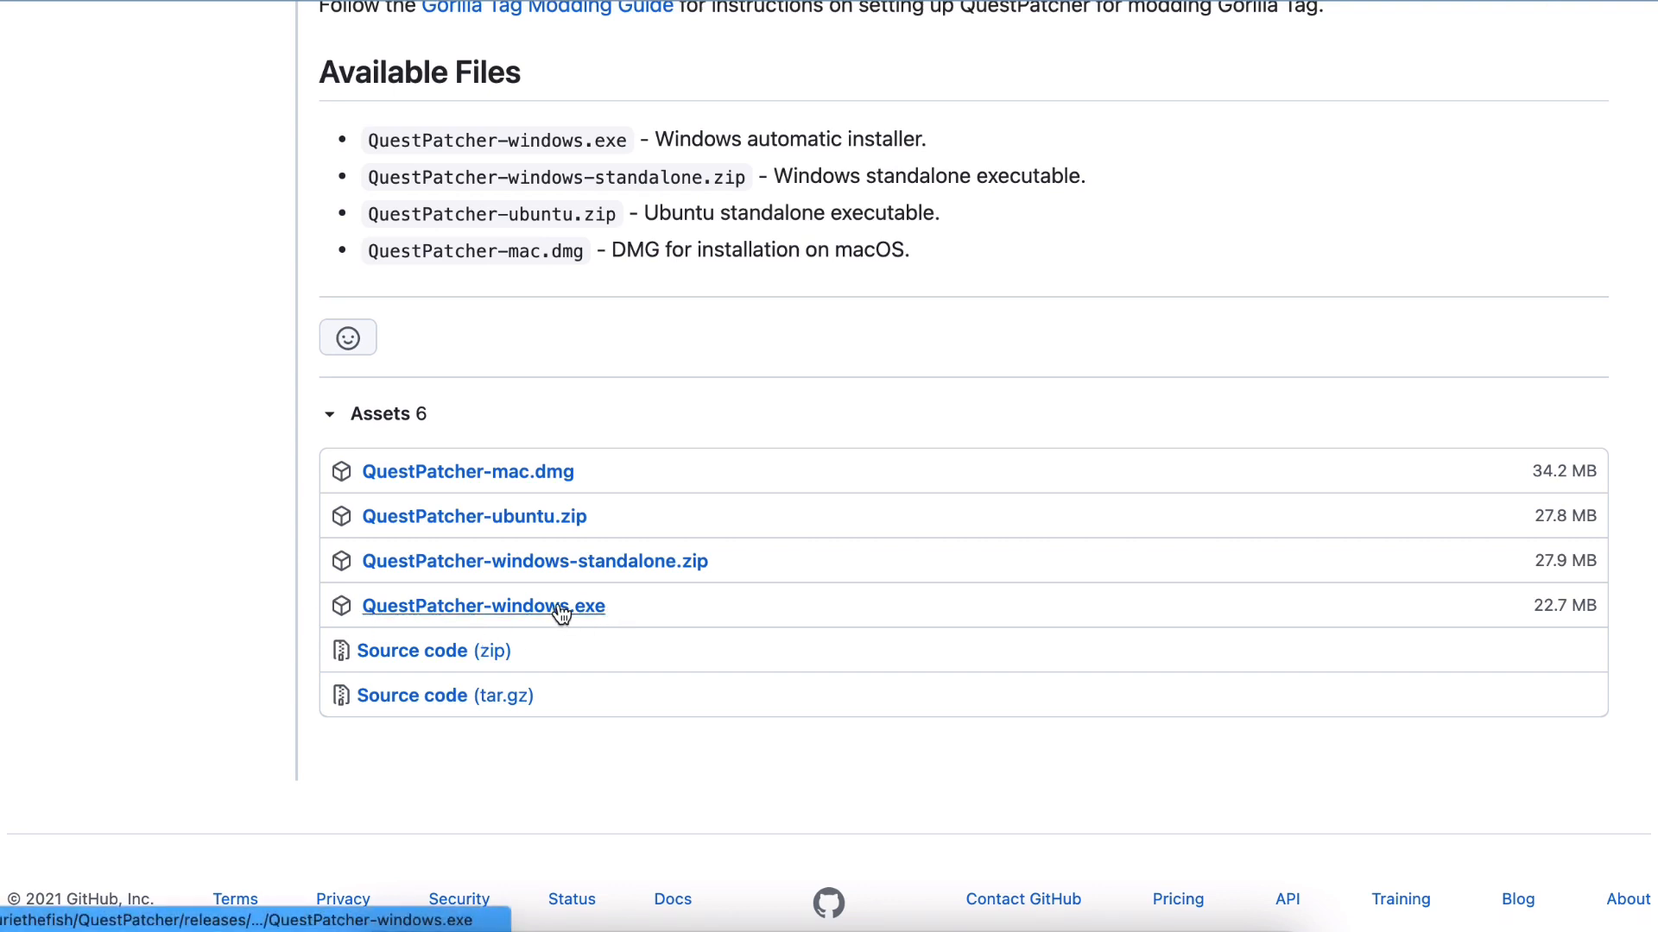
pyautogui.moveTo(578, 456)
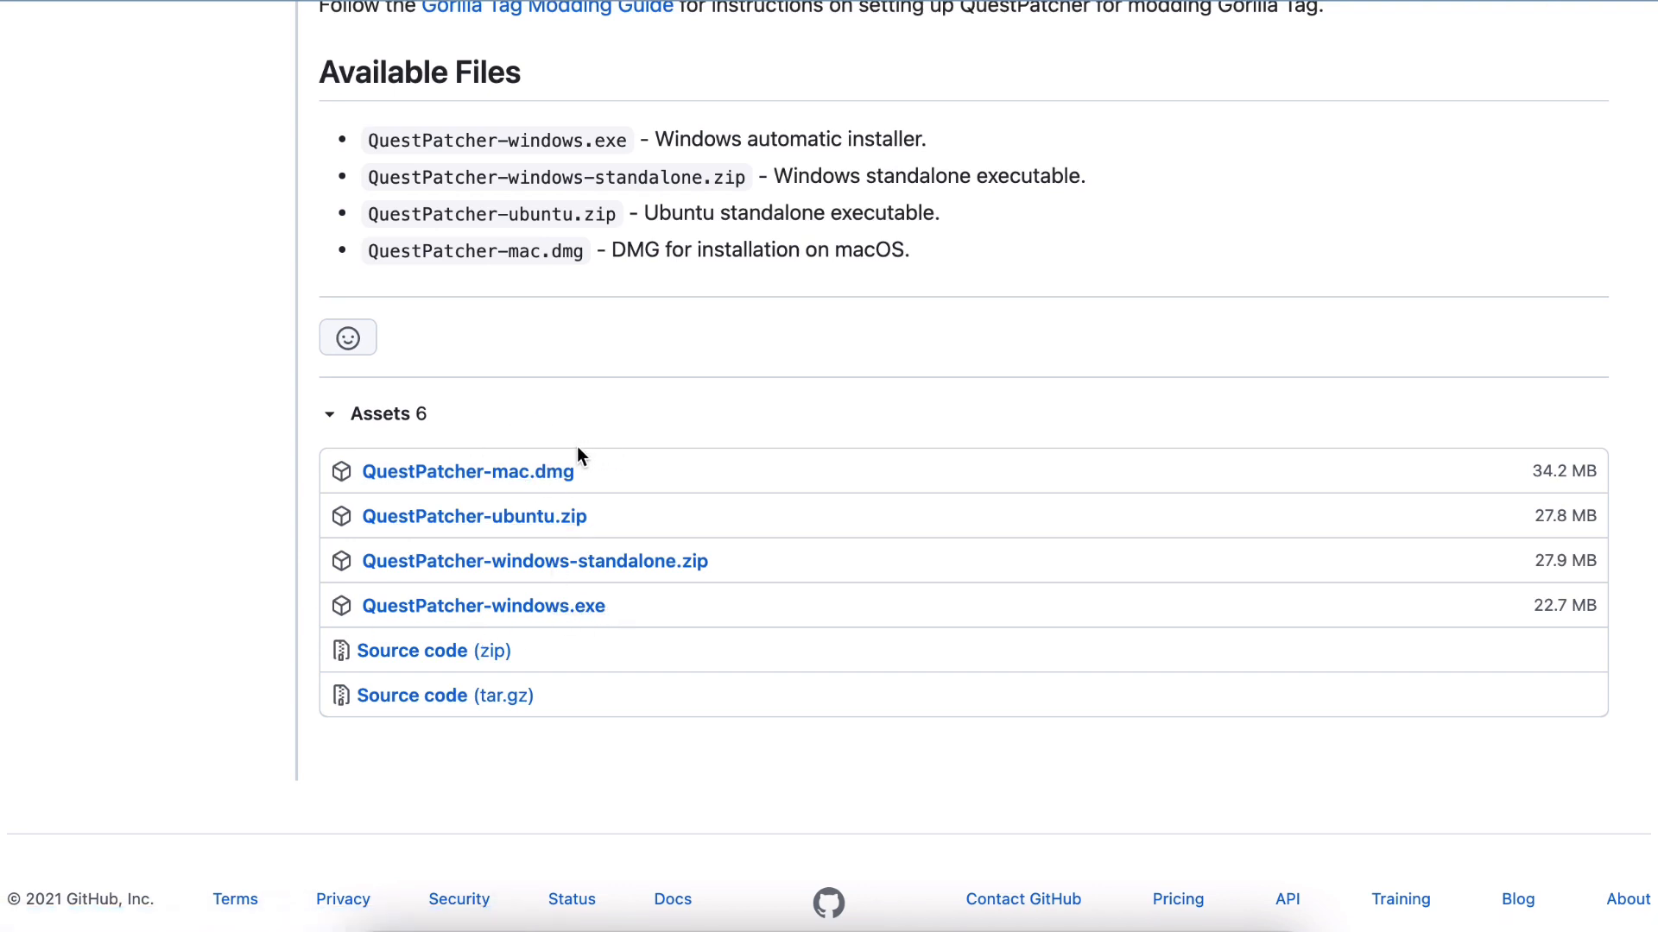
pyautogui.moveTo(475, 516)
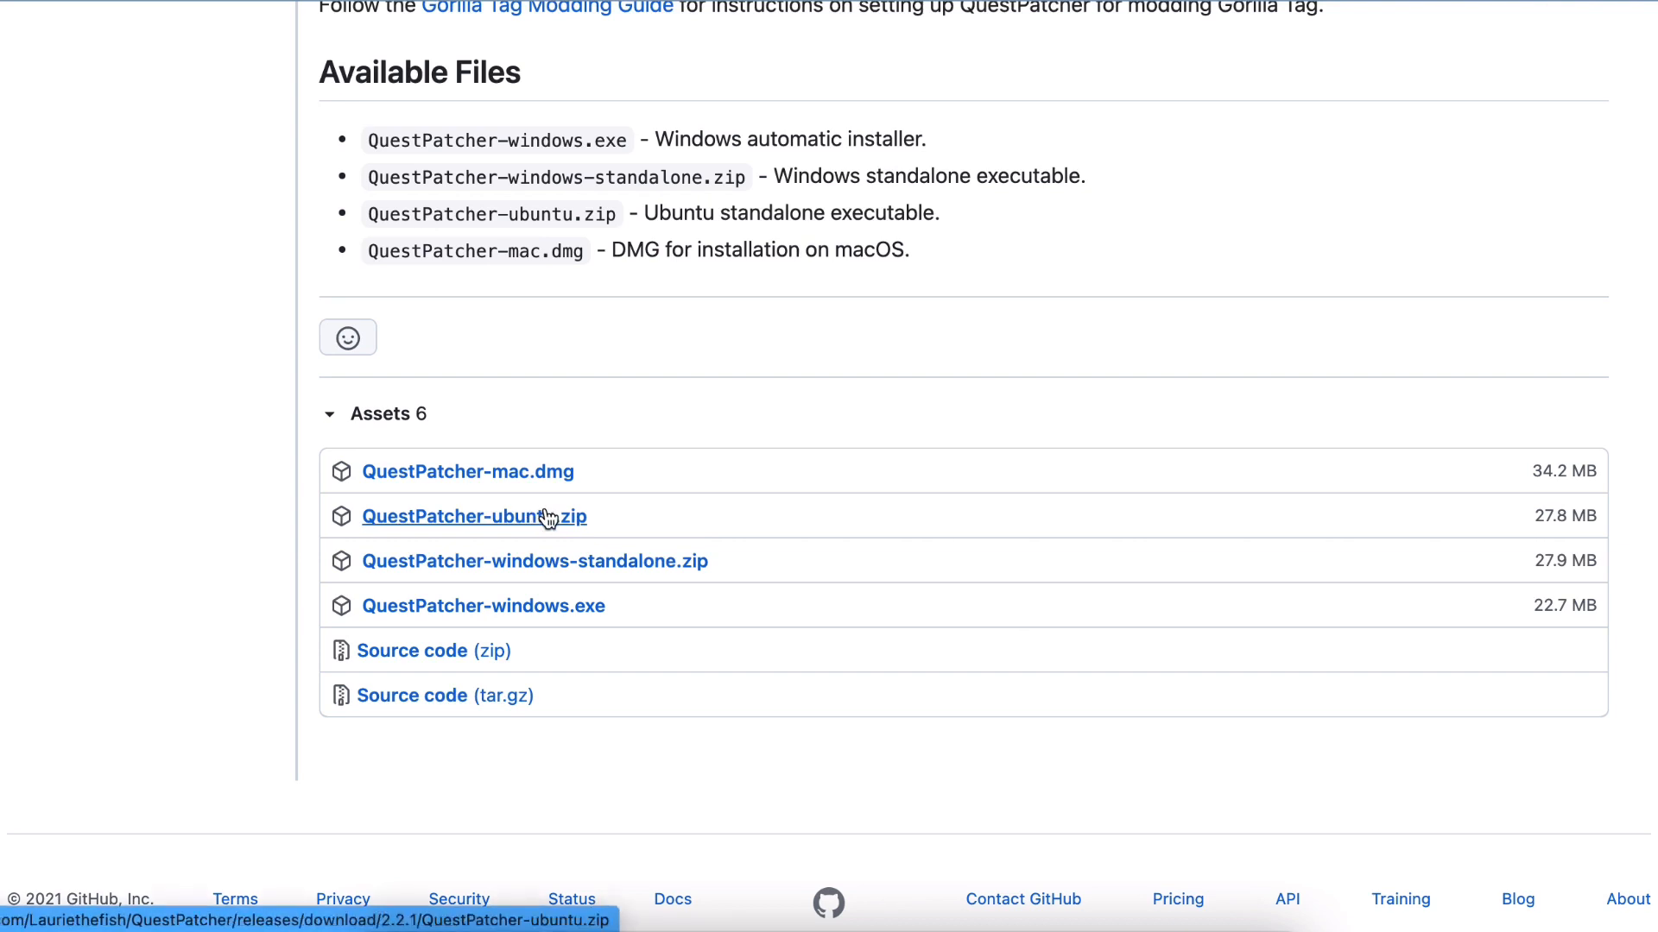
pyautogui.moveTo(547, 520)
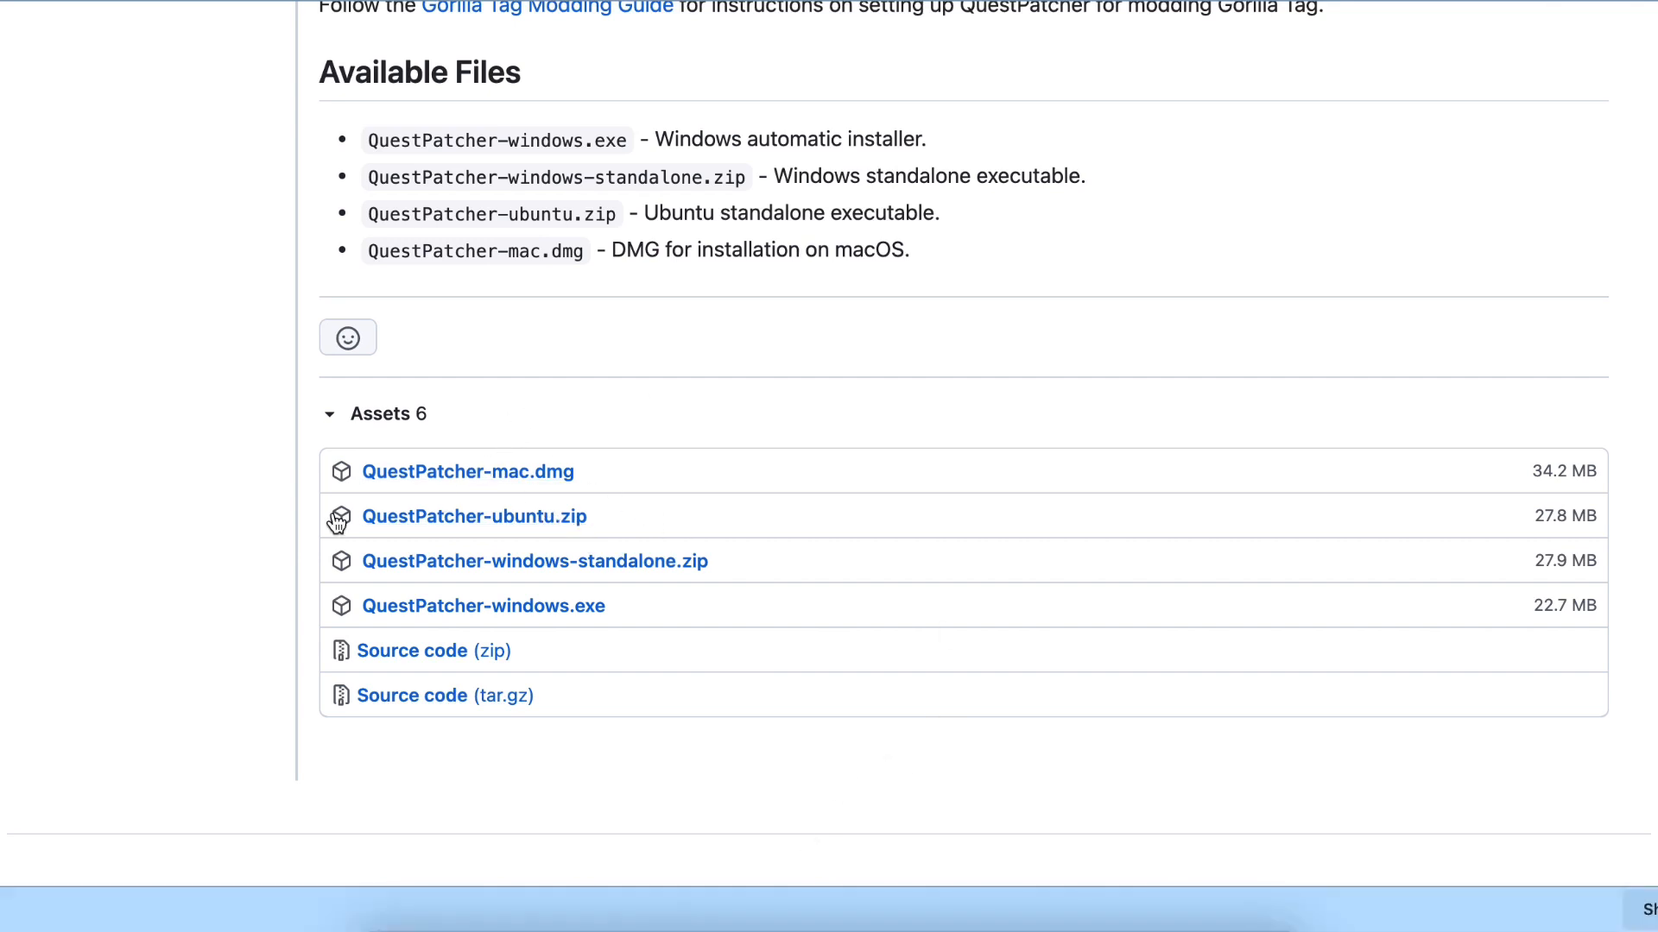
# Try the downloaded Windows installer and dismiss the unsupported-application alert
pyautogui.click(468, 470)
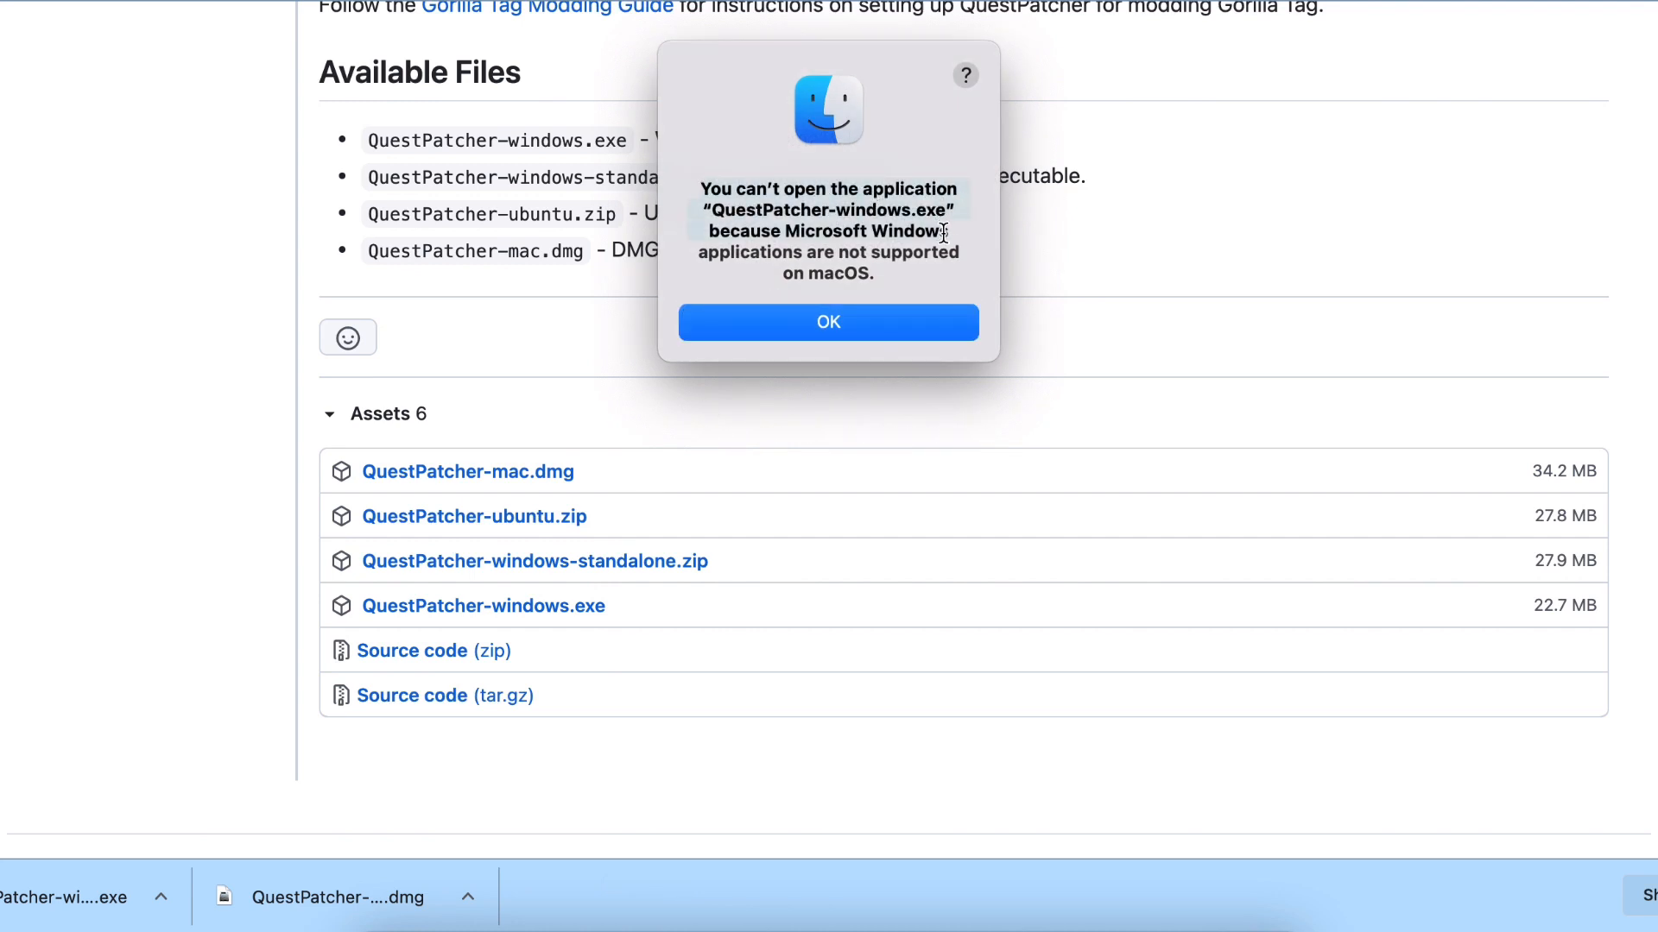
pyautogui.click(828, 322)
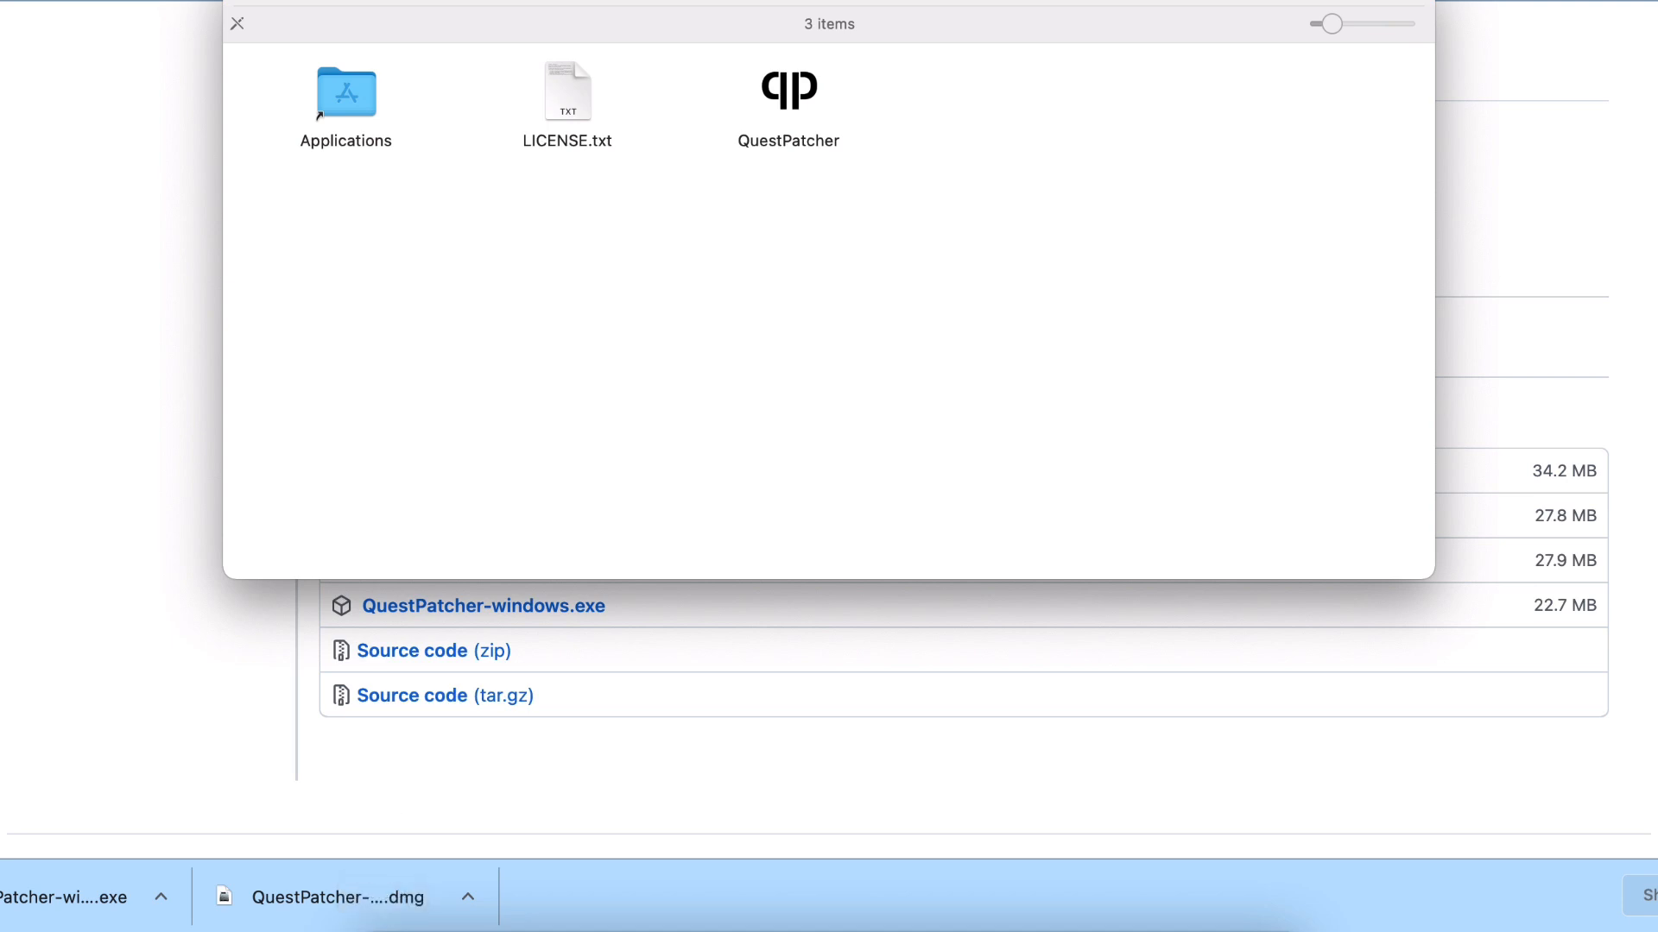
pyautogui.moveTo(242, 9)
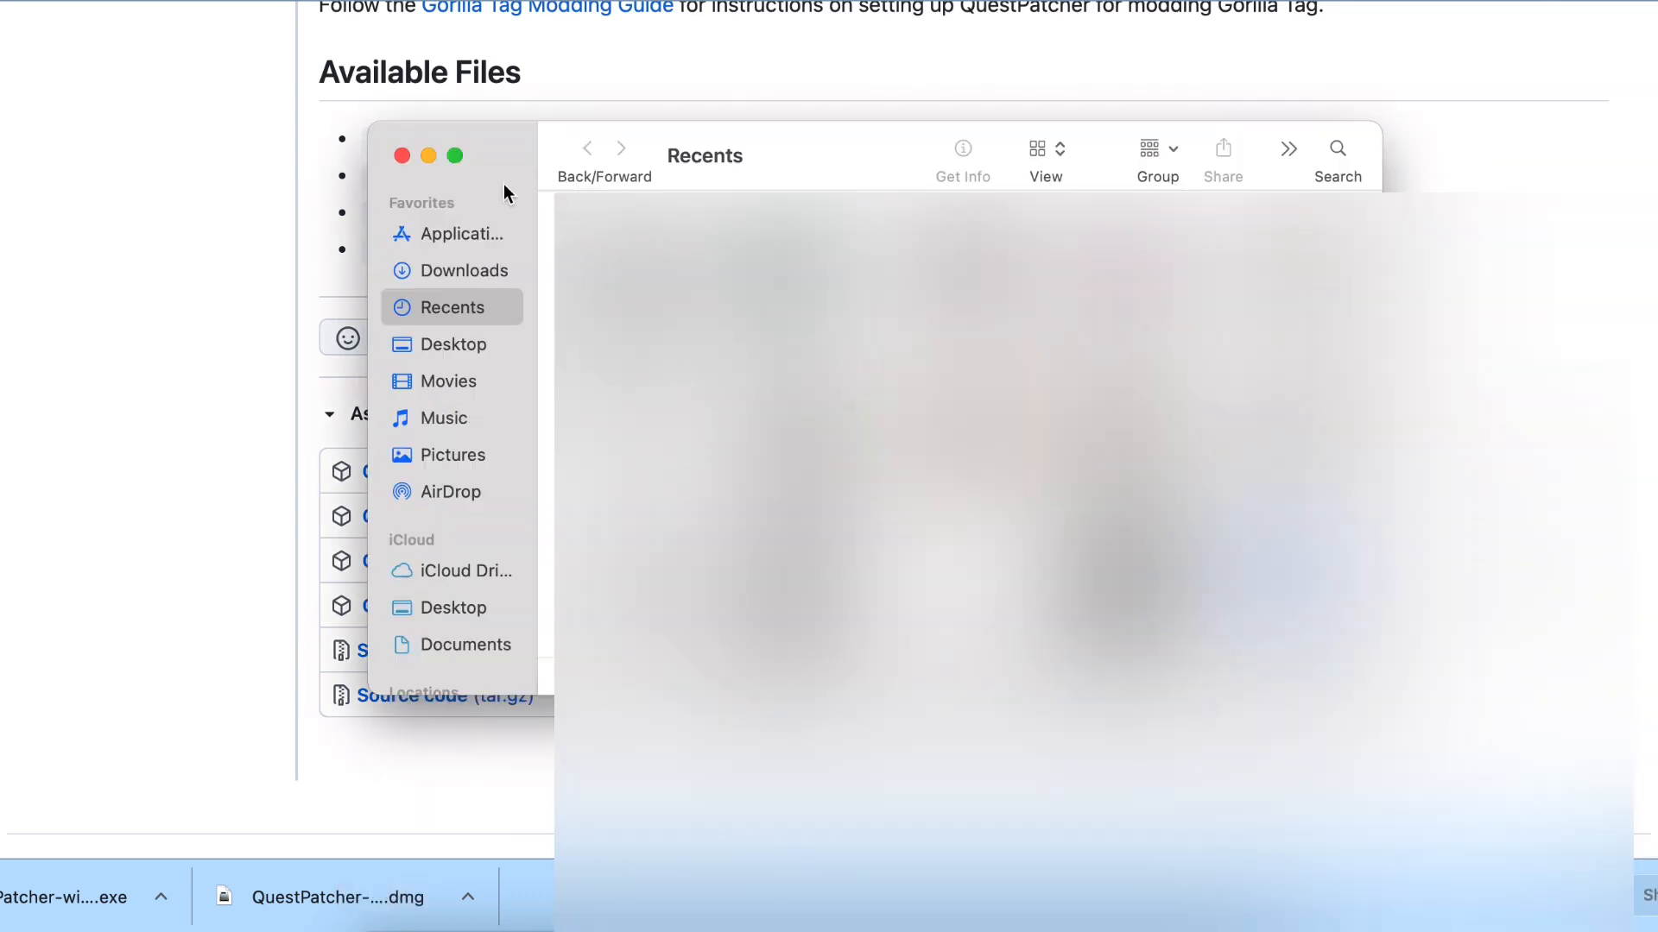
# Go to Applications in the Finder sidebar and launch QuestPatcher
pyautogui.click(455, 234)
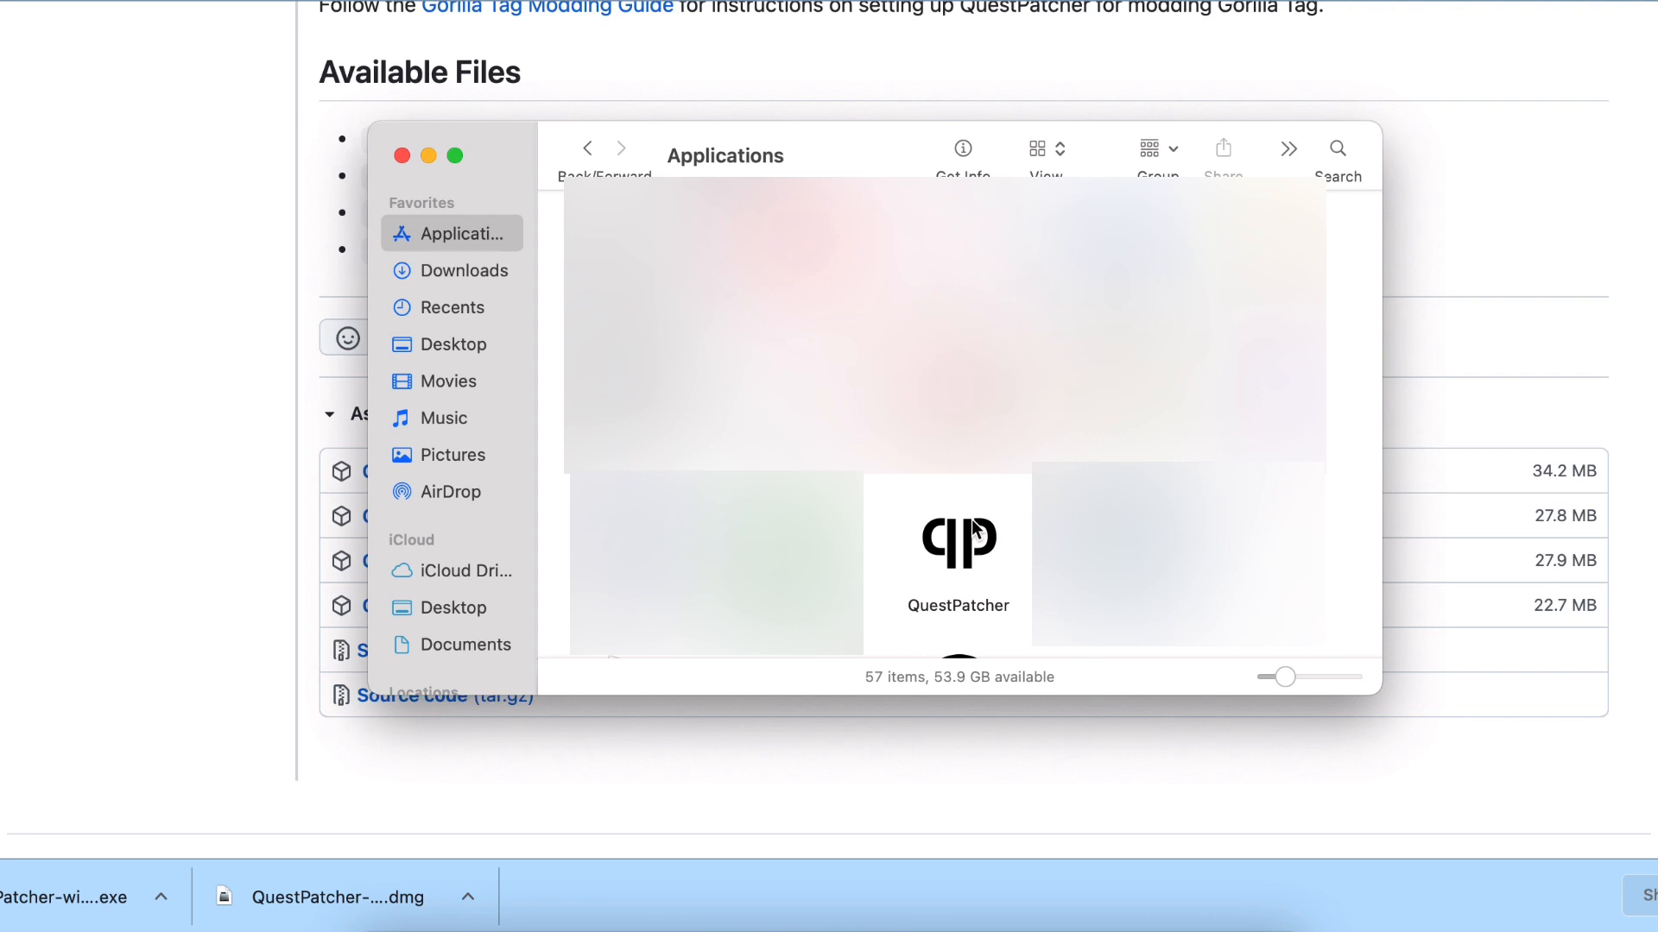
pyautogui.click(956, 542)
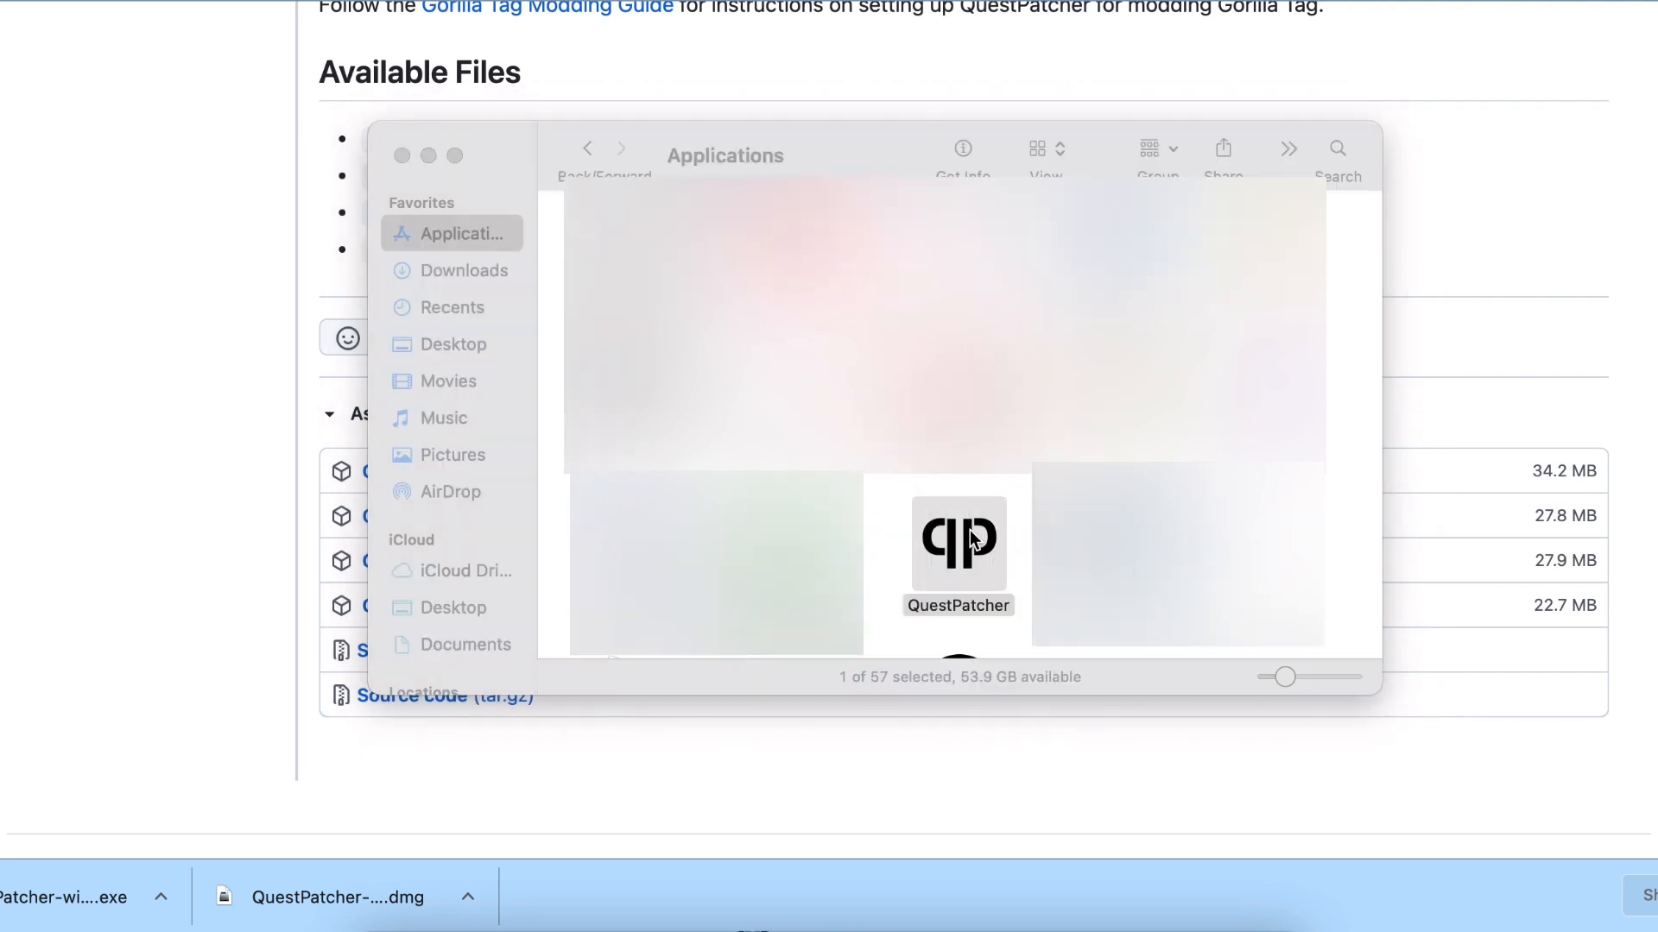